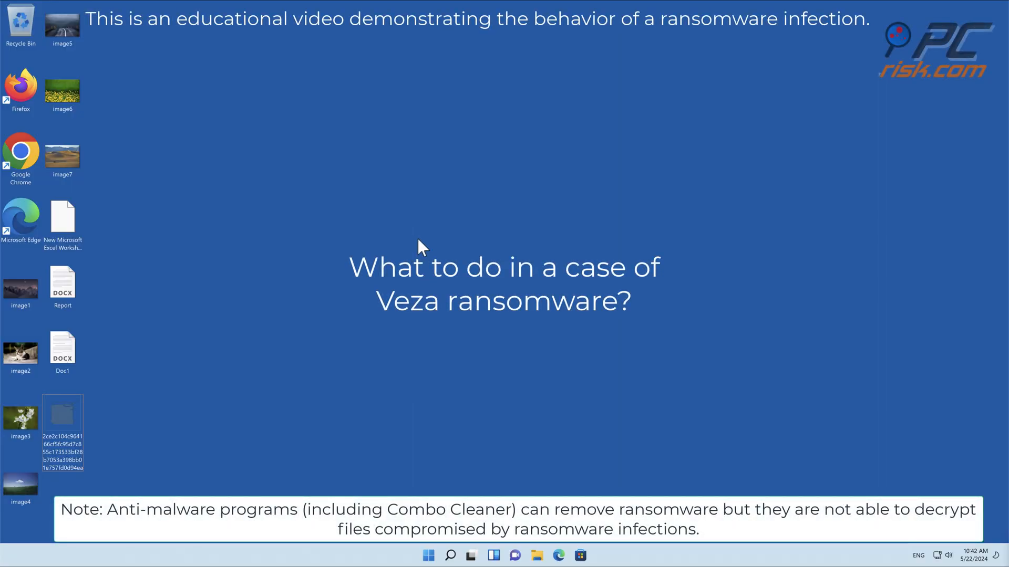
pyautogui.moveTo(424, 264)
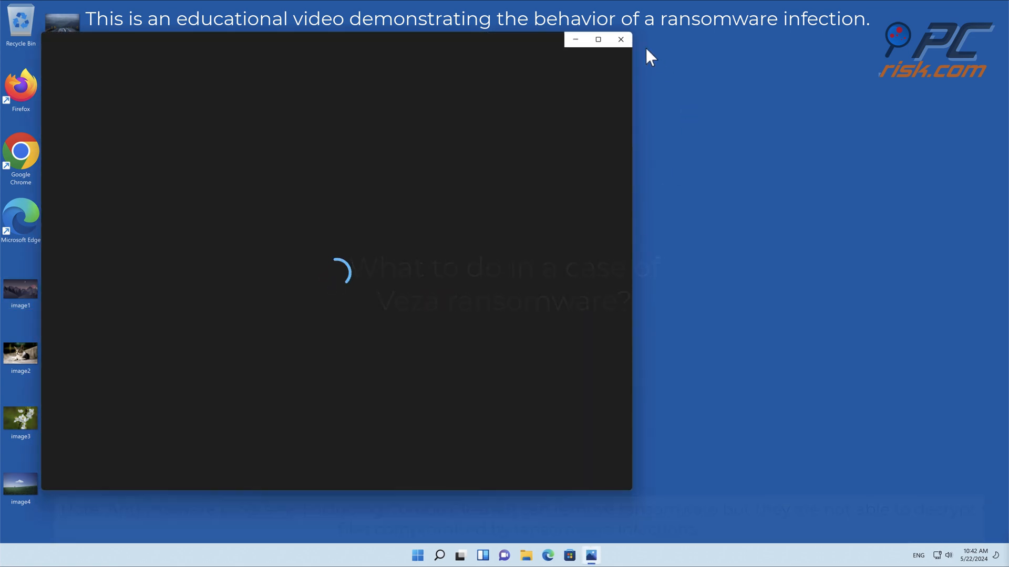
# Run the ransomware executable with admin approval, then fail to open an encrypted .veza image.
pyautogui.click(620, 39)
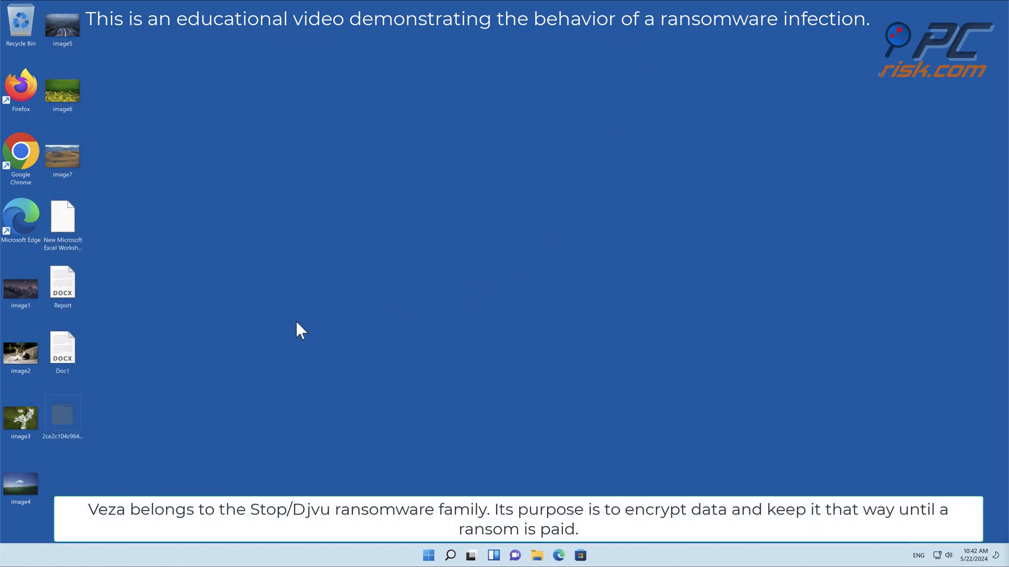
pyautogui.moveTo(145, 327)
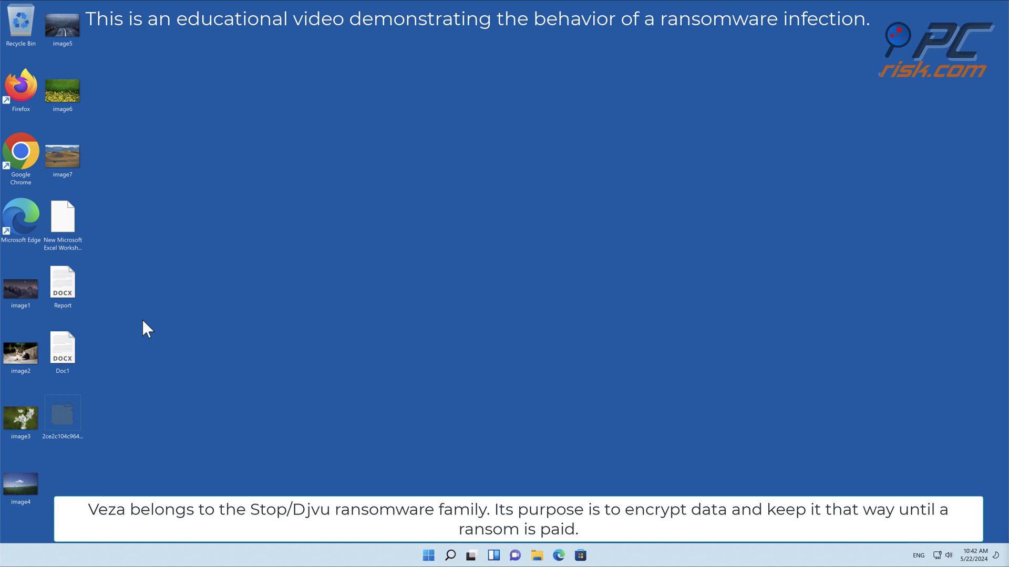
pyautogui.doubleClick(62, 415)
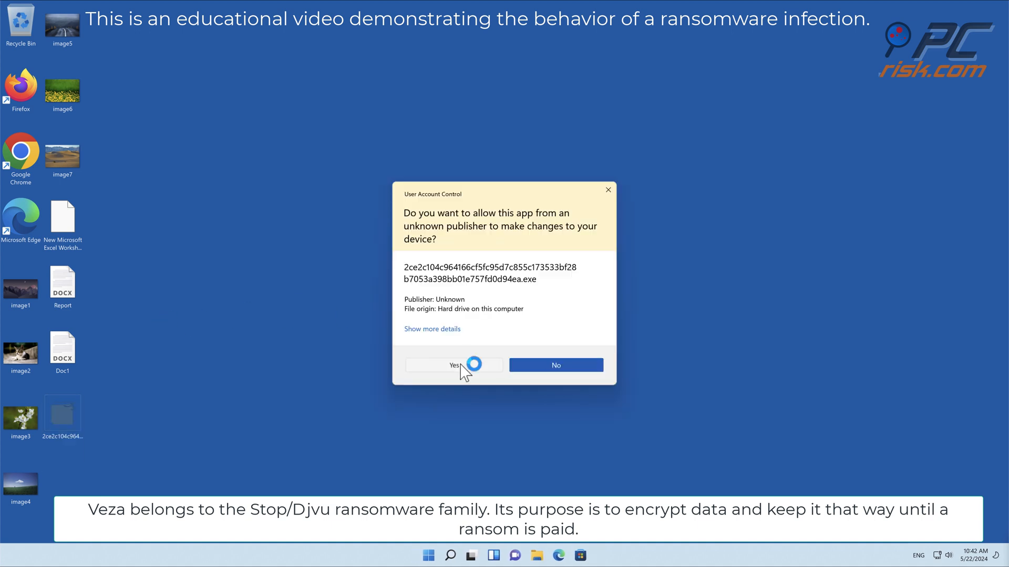
pyautogui.click(454, 364)
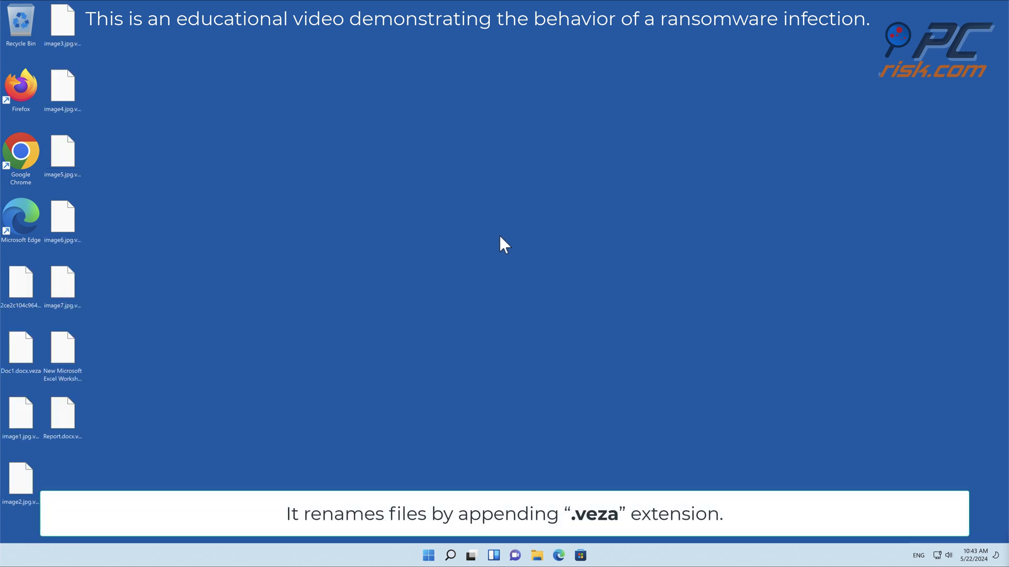
pyautogui.doubleClick(21, 408)
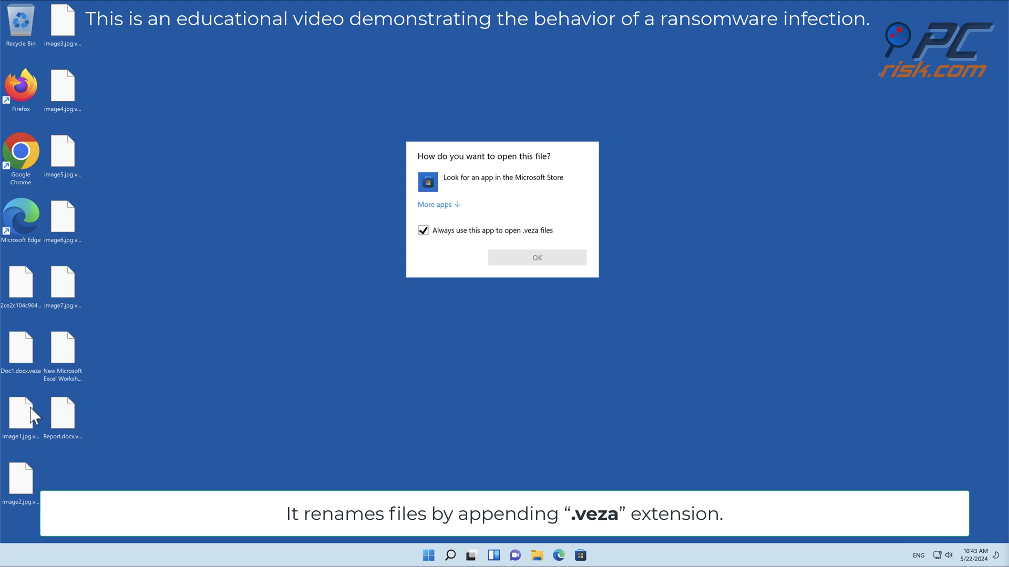
pyautogui.click(536, 257)
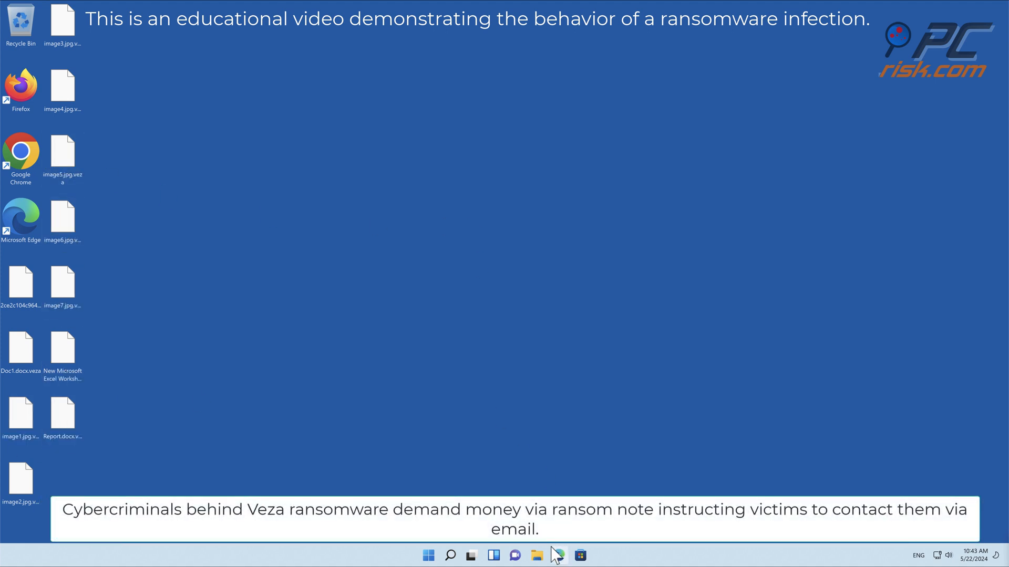
# Browse File Explorer through Users to the profile folder and open the _readme note.
pyautogui.click(535, 555)
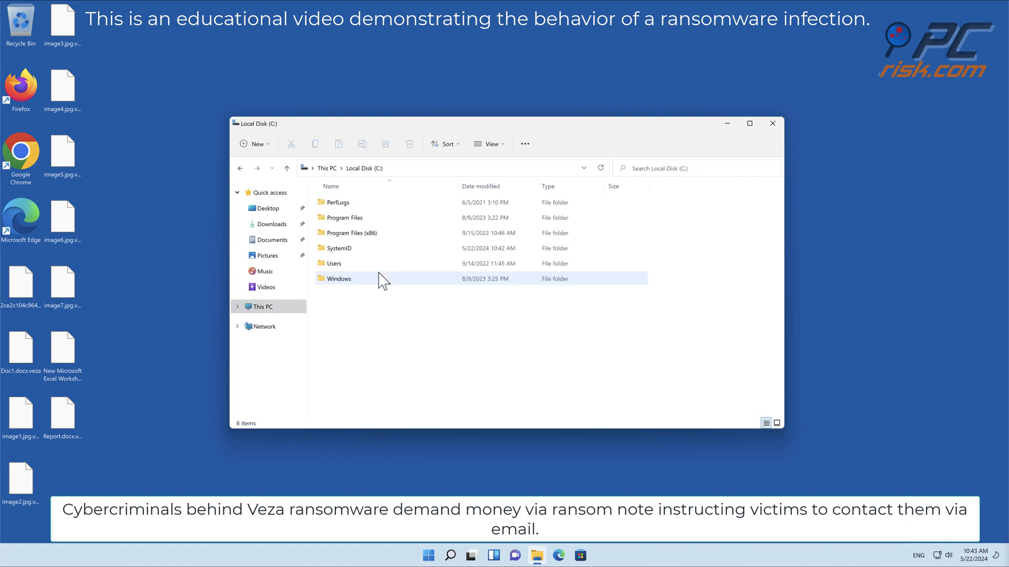
pyautogui.doubleClick(335, 263)
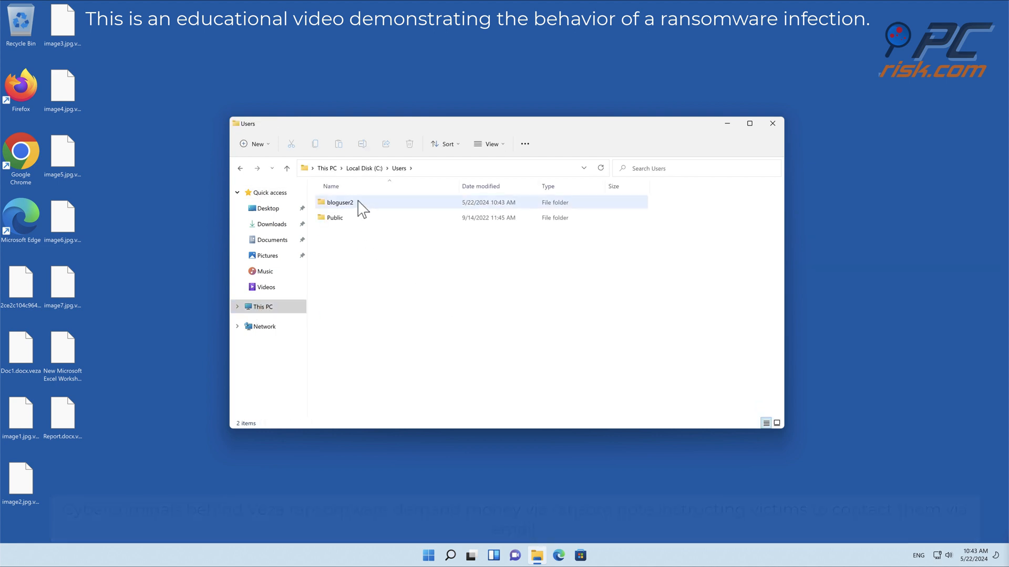
pyautogui.doubleClick(339, 202)
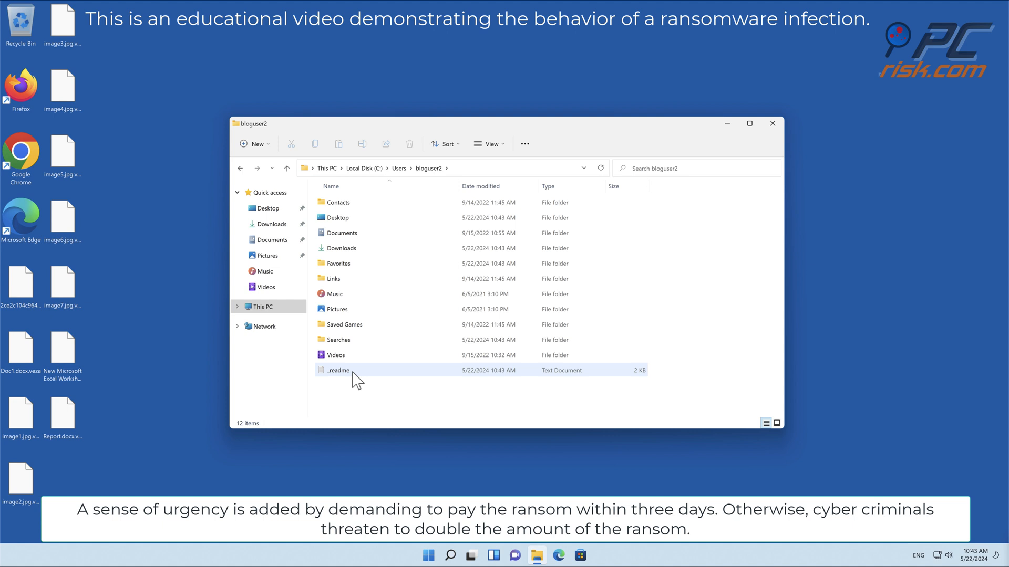
pyautogui.doubleClick(337, 370)
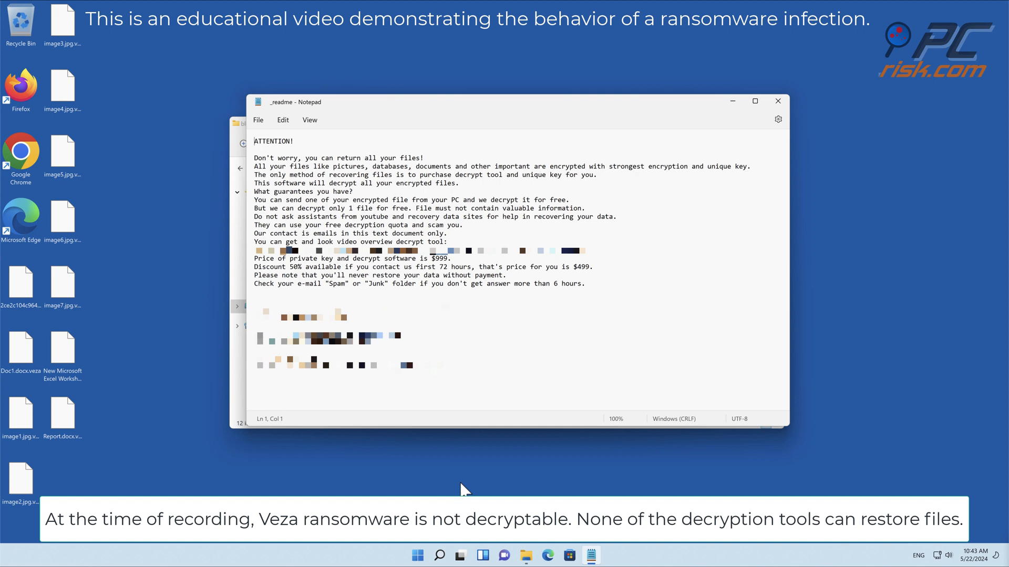
# Close Notepad with the _readme ransom note and the File Explorer window.
pyautogui.click(777, 101)
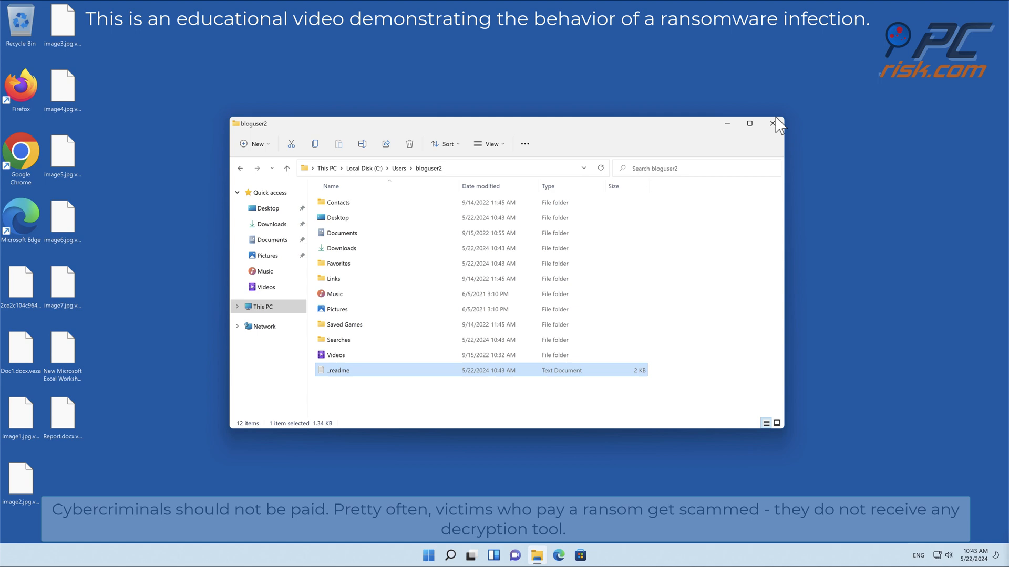
pyautogui.click(776, 123)
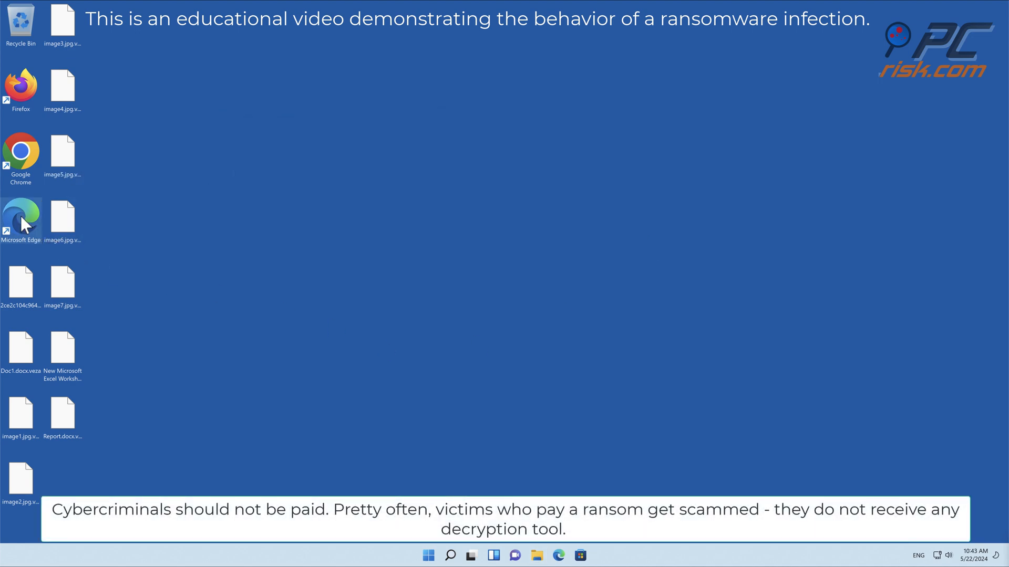
pyautogui.doubleClick(20, 216)
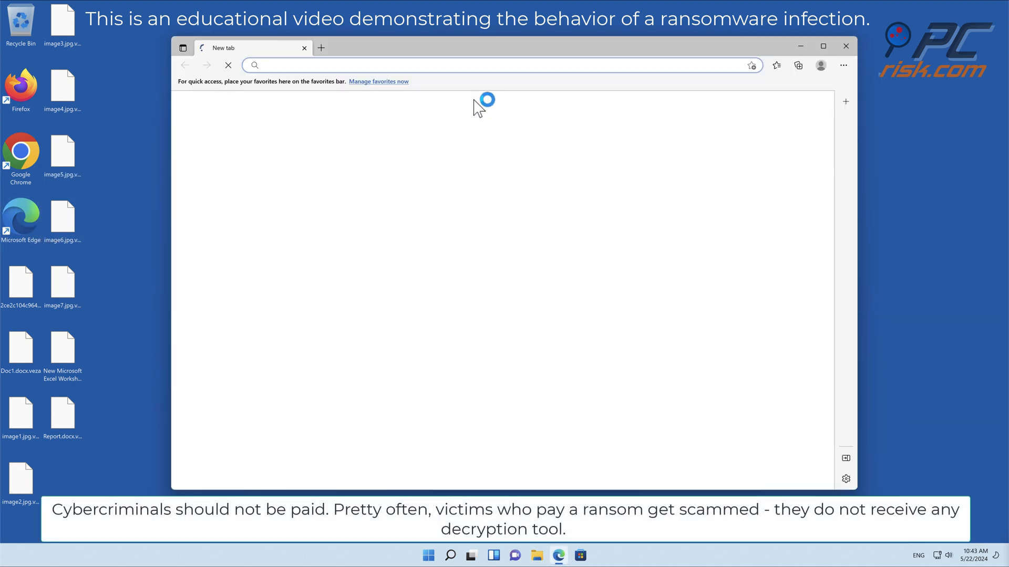
pyautogui.write('www')
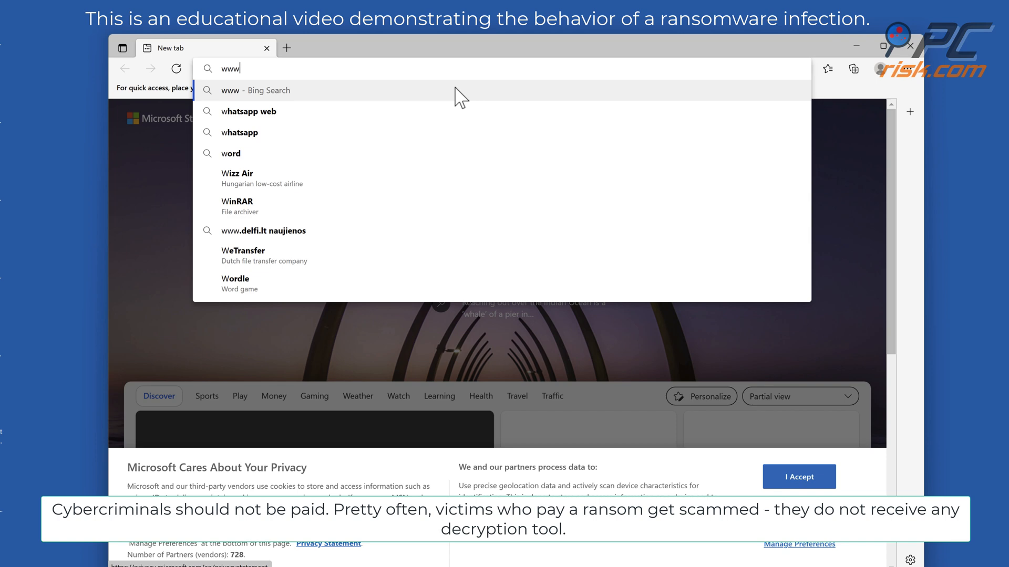
pyautogui.write('www.combocleaner.com')
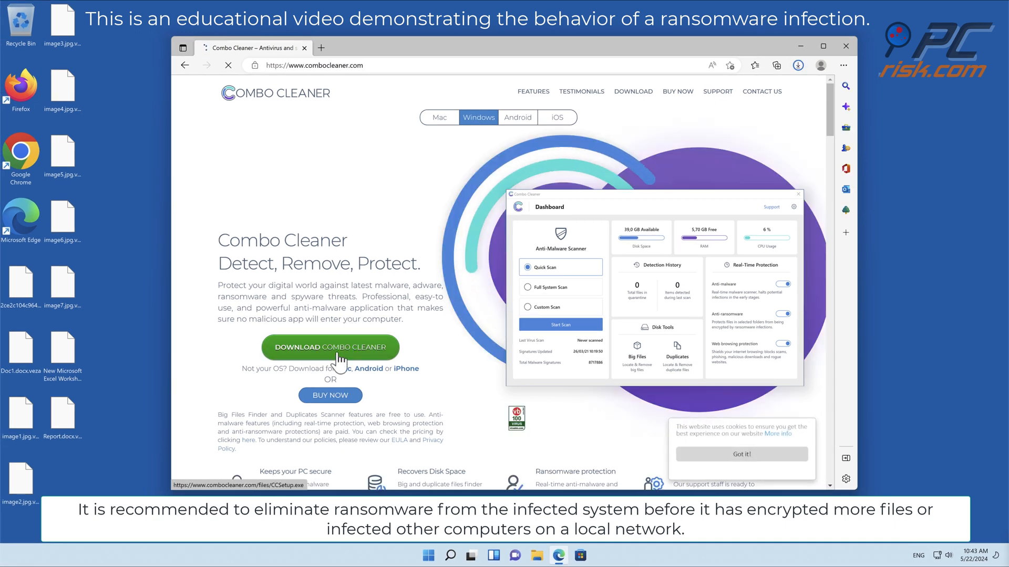
pyautogui.click(329, 347)
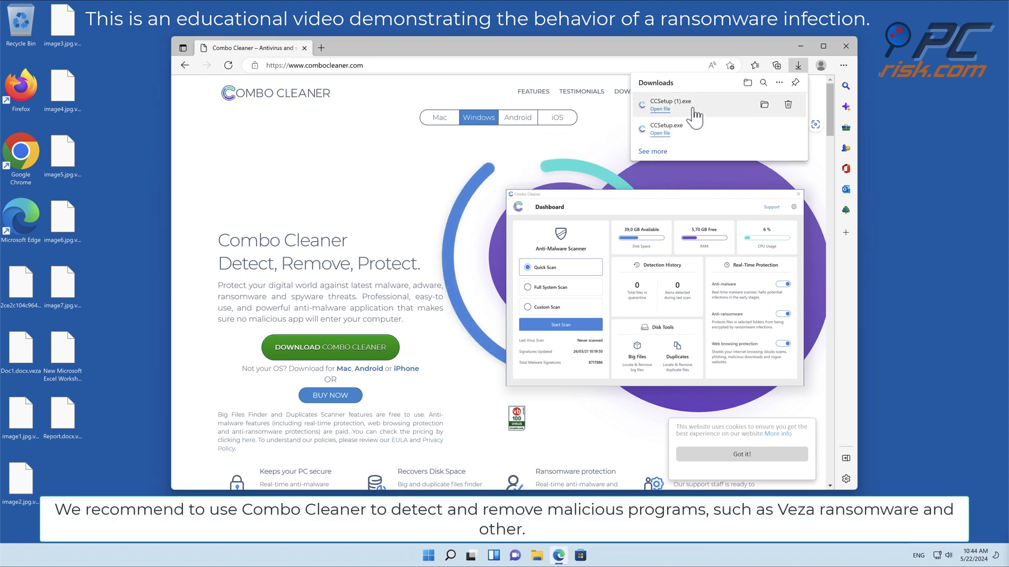
pyautogui.click(659, 109)
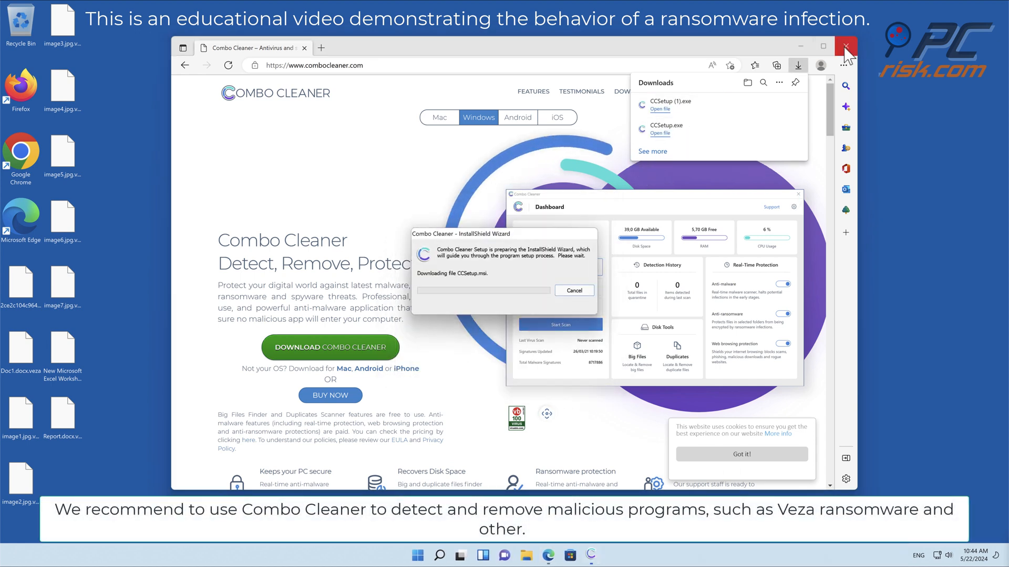
# Close Edge and install Combo Cleaner with default options, launching it at finish.
pyautogui.click(845, 46)
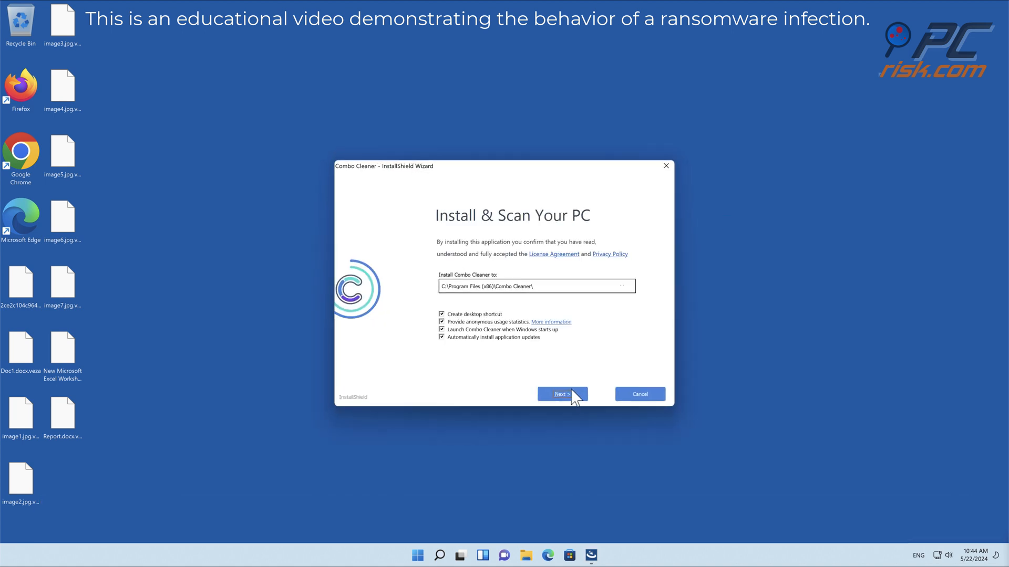
pyautogui.click(561, 393)
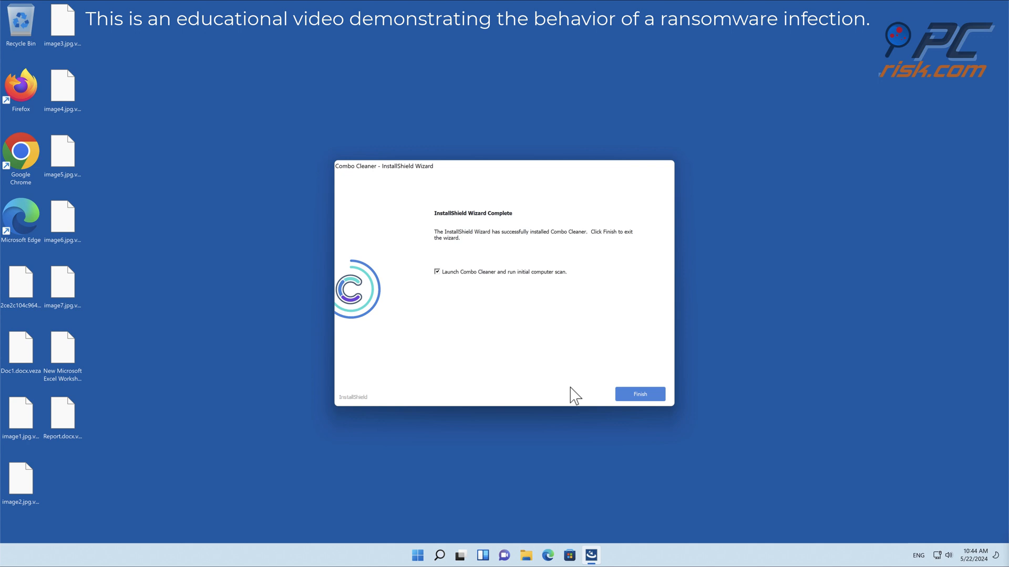
pyautogui.click(639, 393)
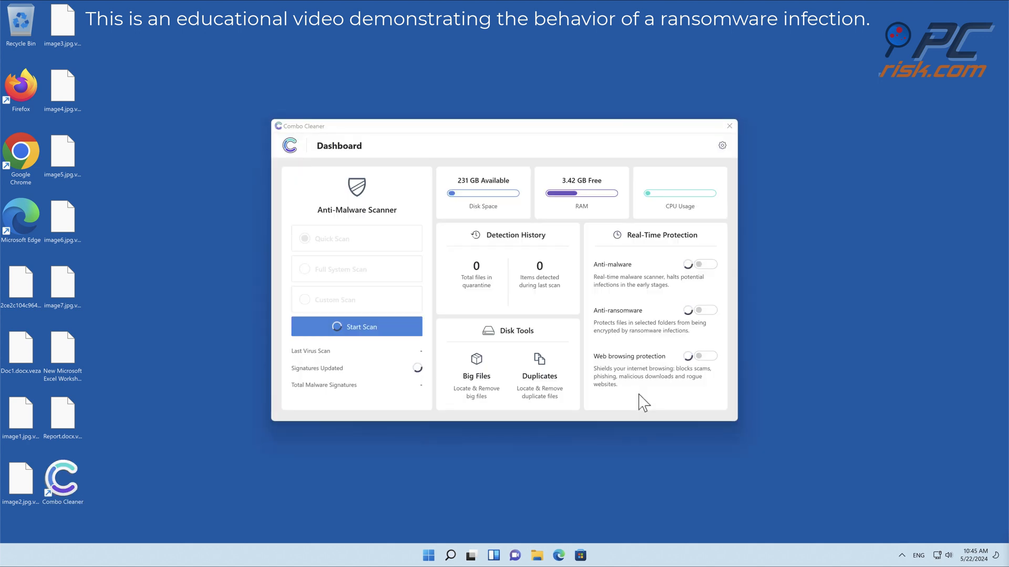
# Run a Quick Scan, which finds Trojan.GenericKD.72814917 and Trojan.Femato.2.
pyautogui.click(355, 327)
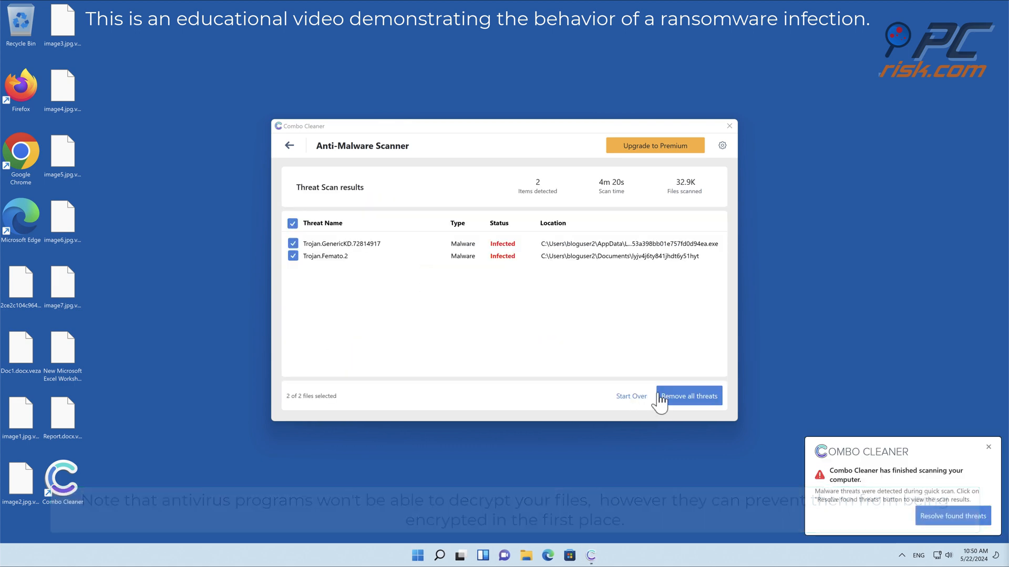
# Activate premium, quarantine both trojans, and dismiss the scan summary.
pyautogui.click(687, 396)
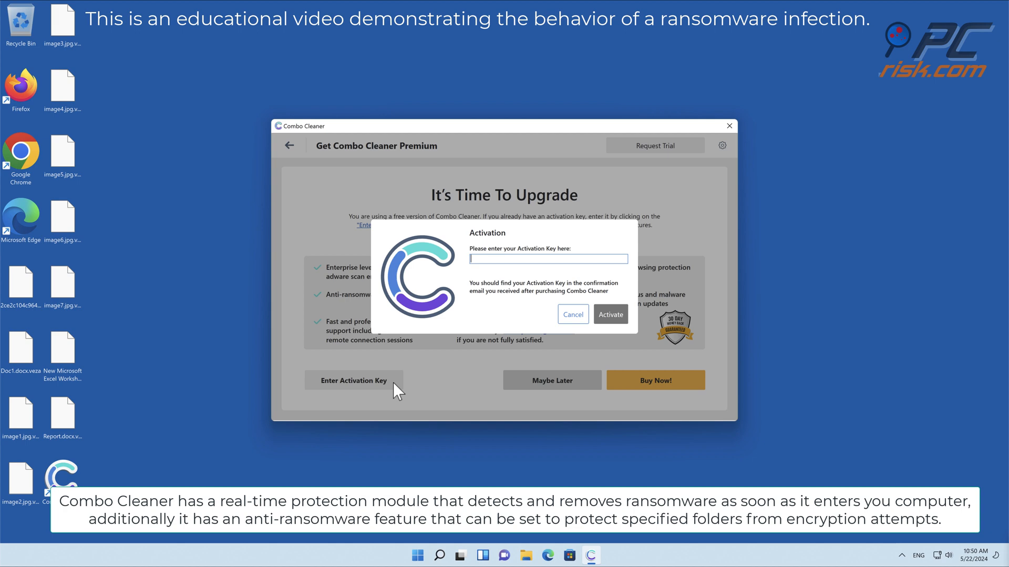
pyautogui.click(416, 555)
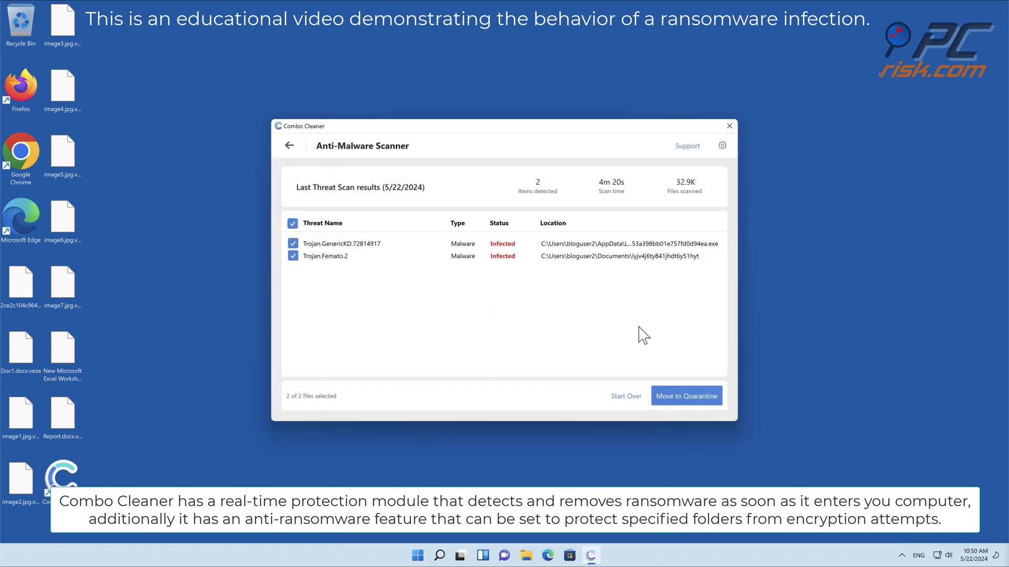
pyautogui.click(686, 395)
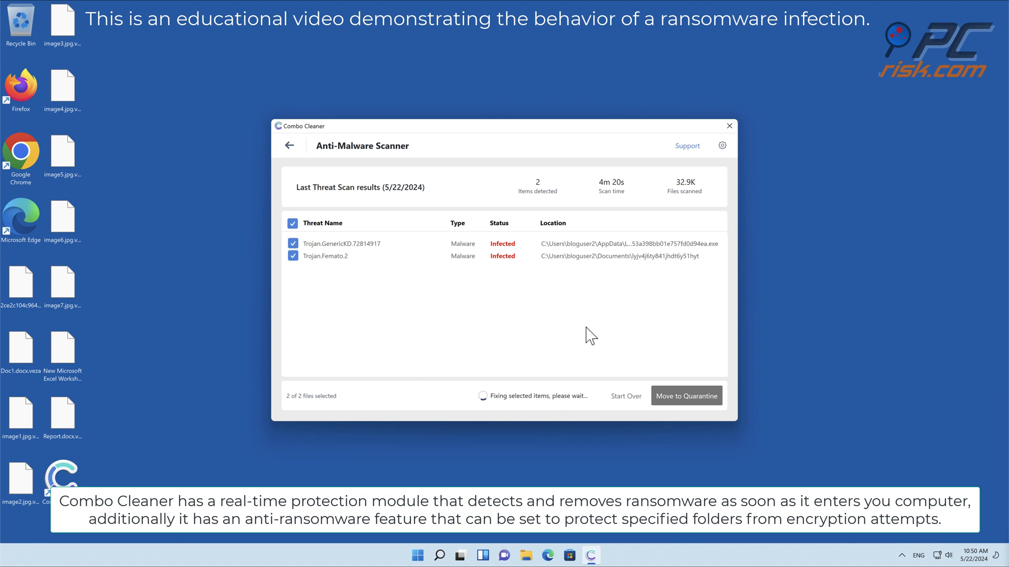
pyautogui.click(686, 395)
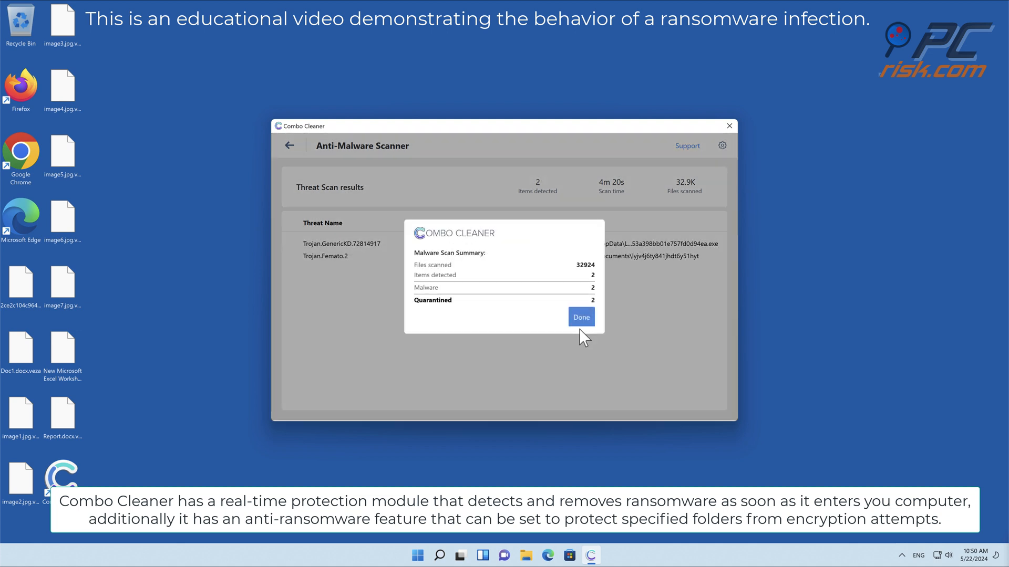
pyautogui.click(579, 317)
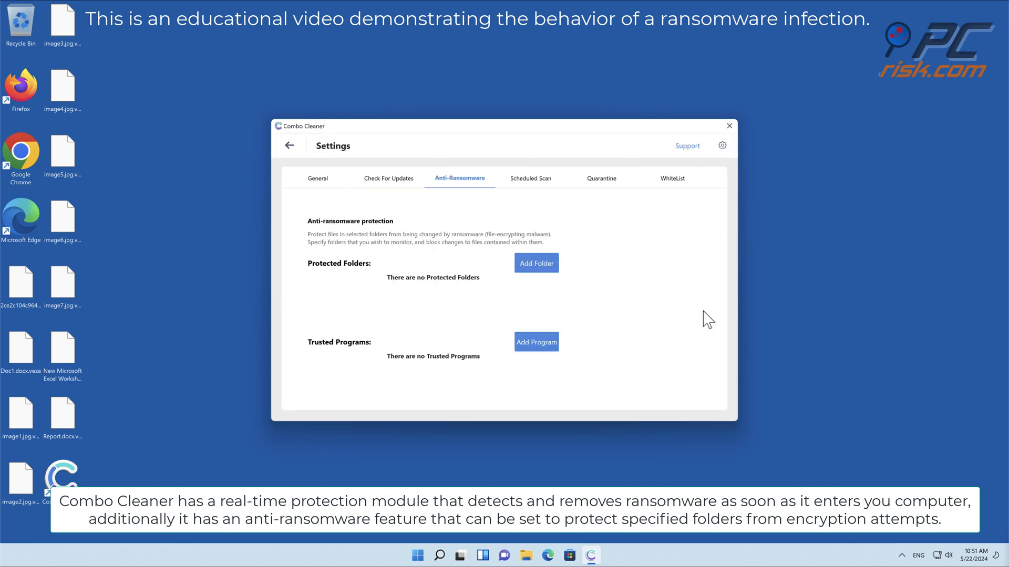
# Add Desktop as a protected anti-ransomware folder and return to the dashboard.
pyautogui.click(536, 263)
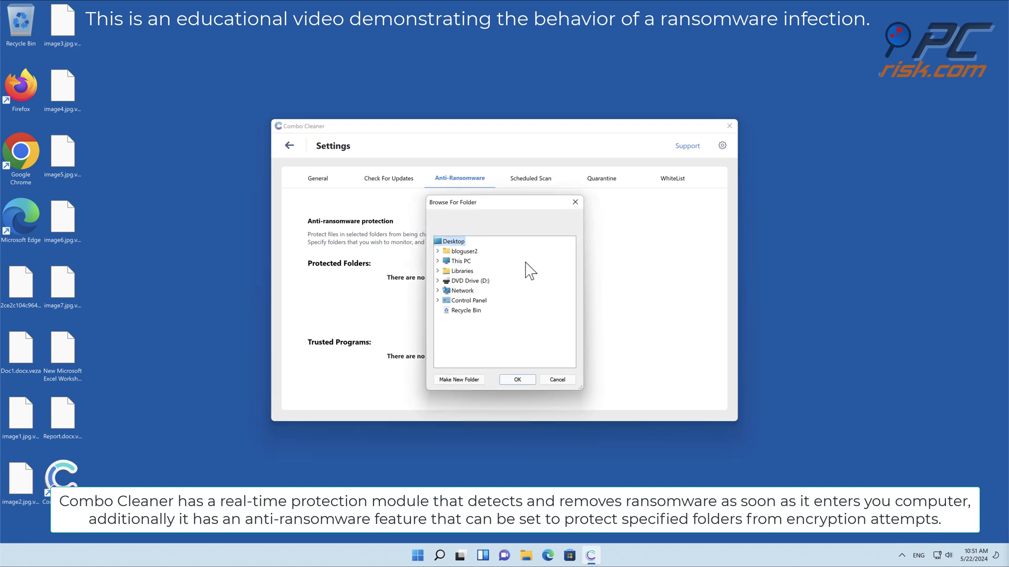
pyautogui.click(516, 378)
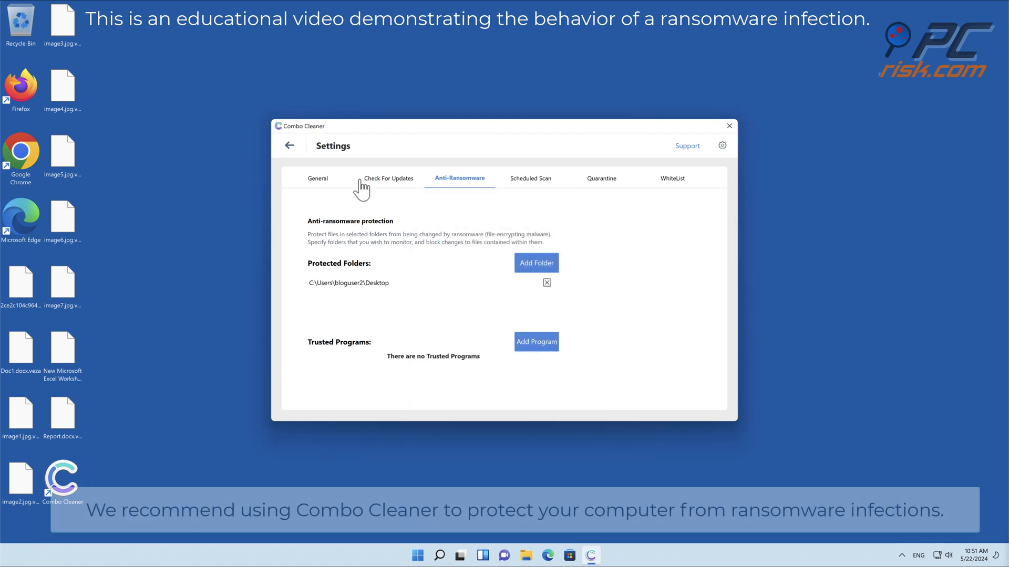
pyautogui.click(289, 145)
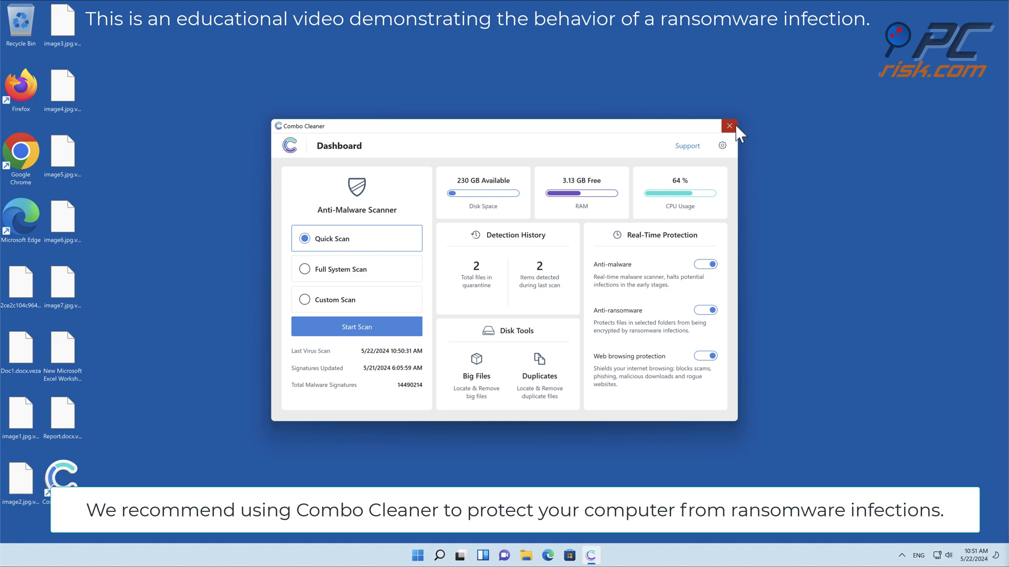
# Close Combo Cleaner and dismiss the Microsoft Defender threat notification.
pyautogui.click(728, 126)
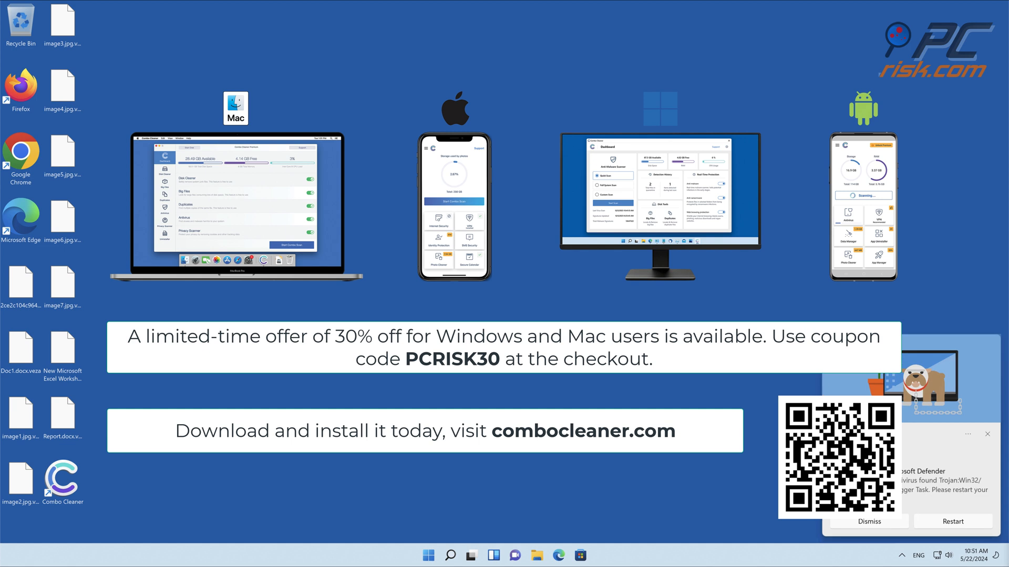
pyautogui.moveTo(671, 256)
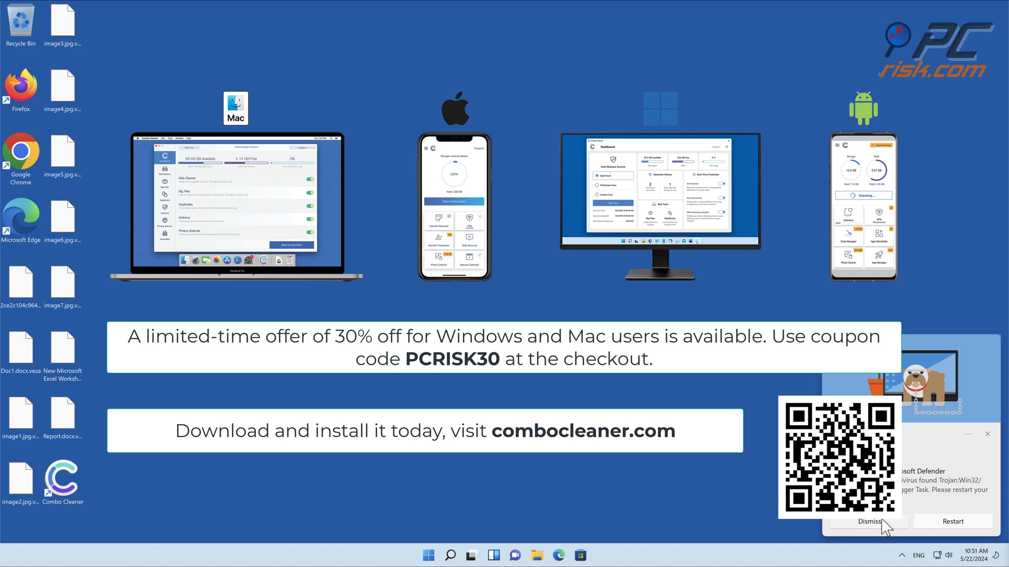
pyautogui.click(868, 521)
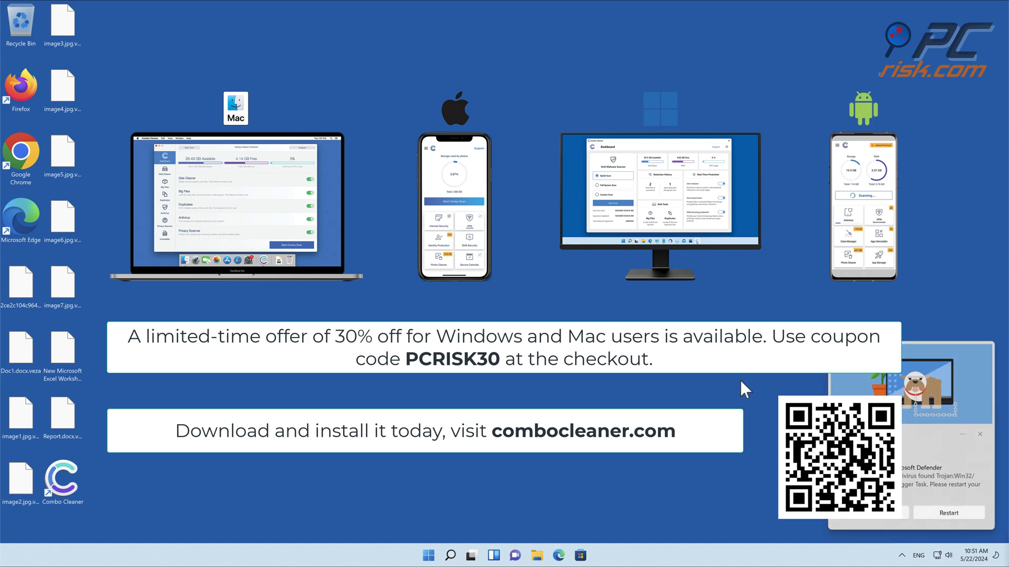